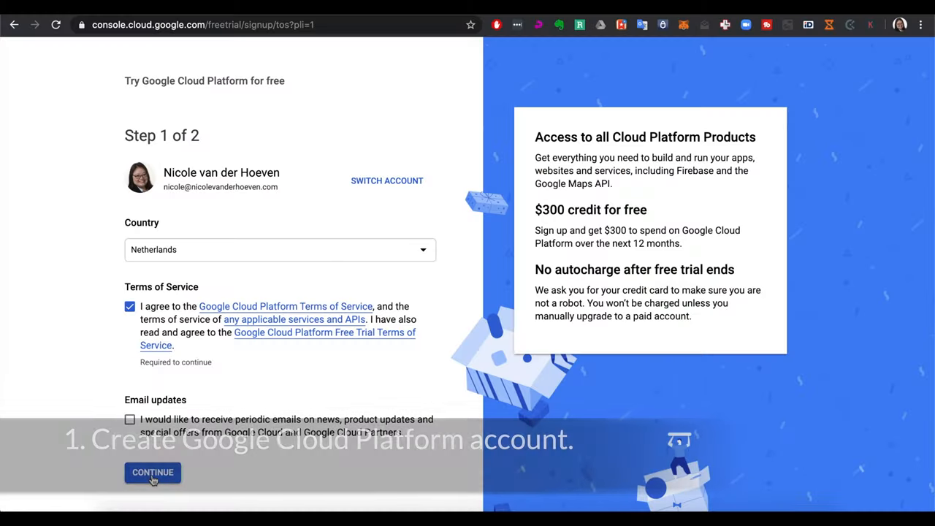
Accept the free-trial Terms of Service and continue to the billing step.
left_click(152, 473)
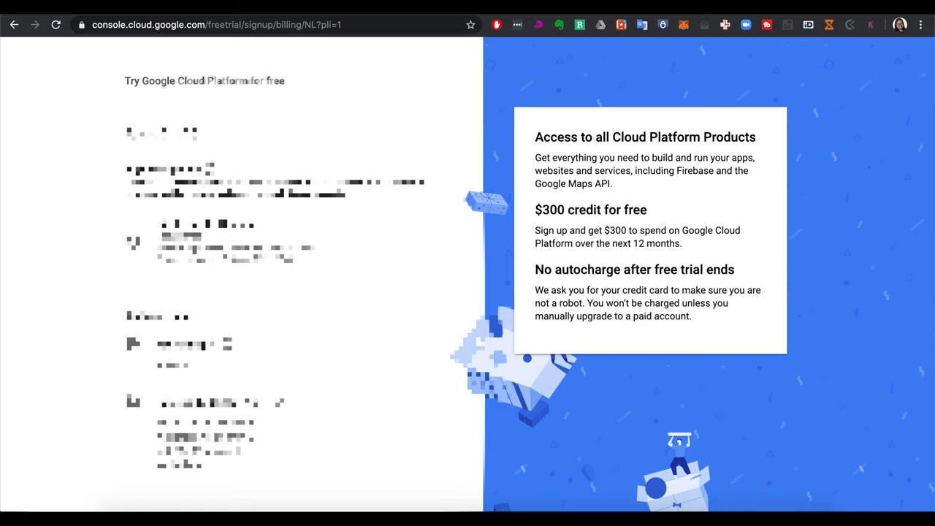
scroll("down", 3)
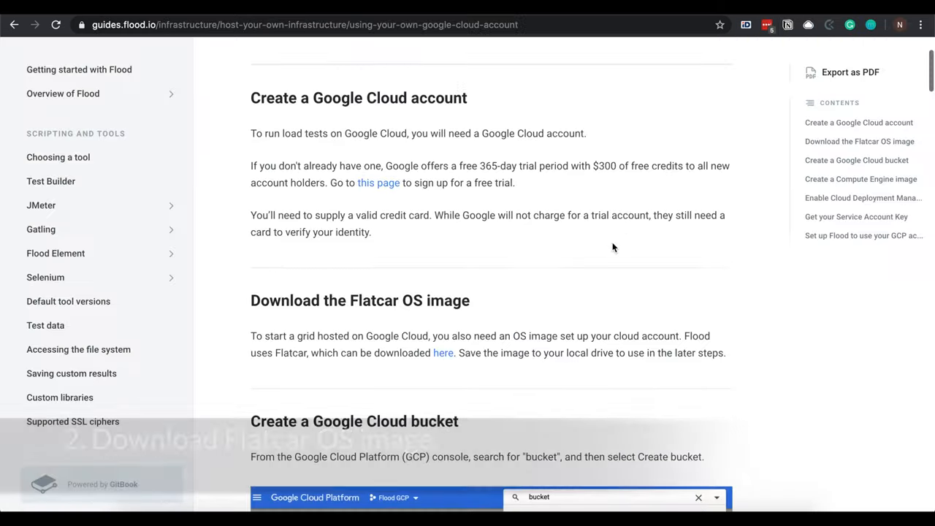
Download the Flatcar OS image from the guide's link and return to the console dashboard.
left_click(444, 352)
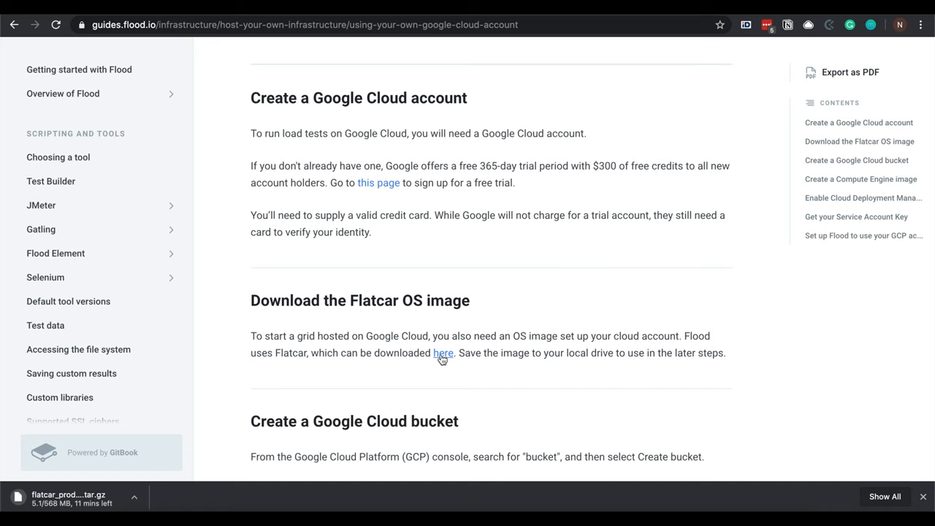
left_click(443, 352)
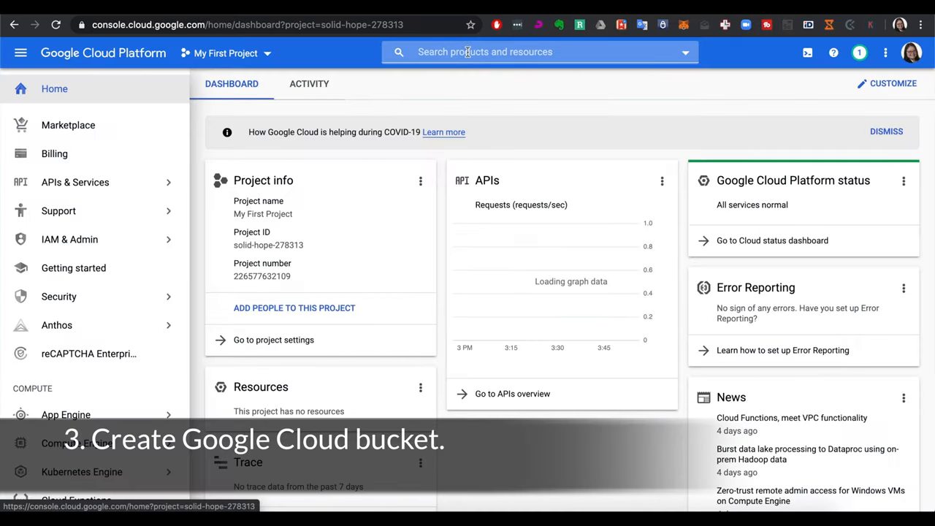
Create a storage bucket named flood-askaflooder keeping the Multi-region US location.
type("buck")
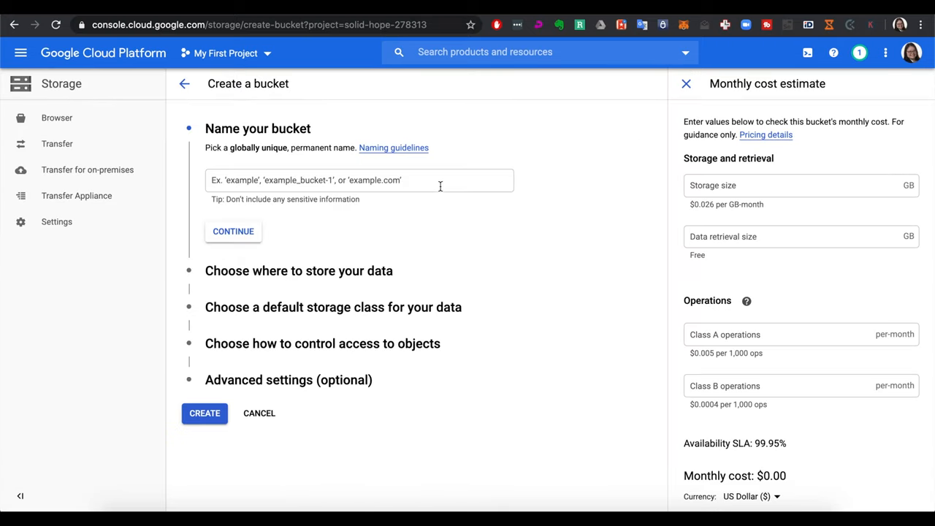
type("flood-ask")
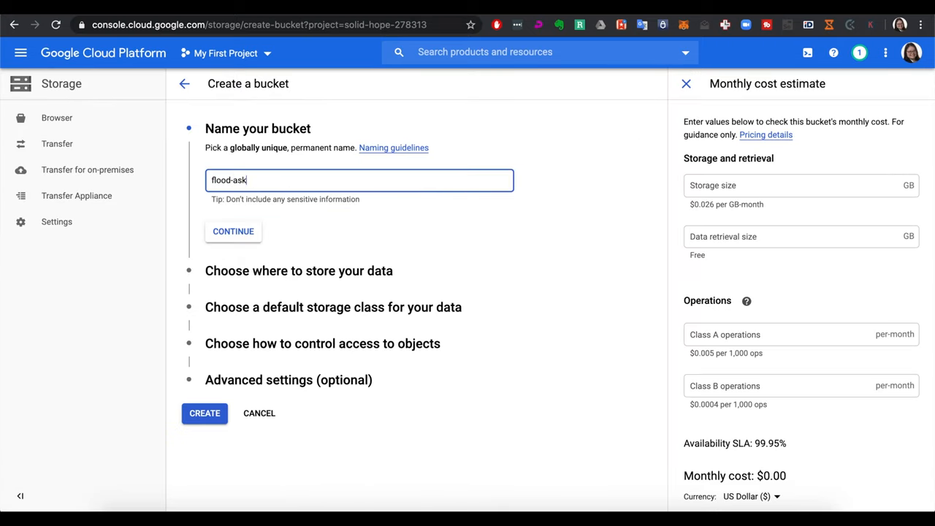
type("aflooder")
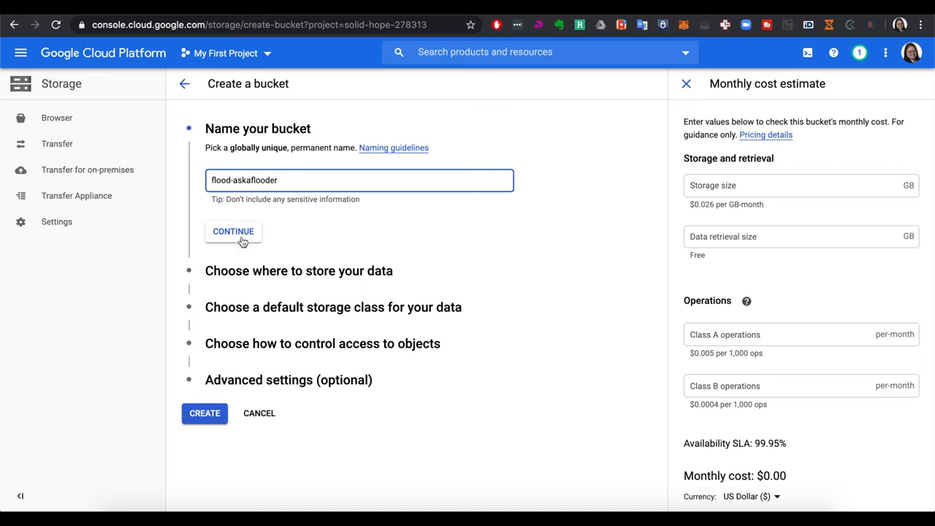
left_click(234, 231)
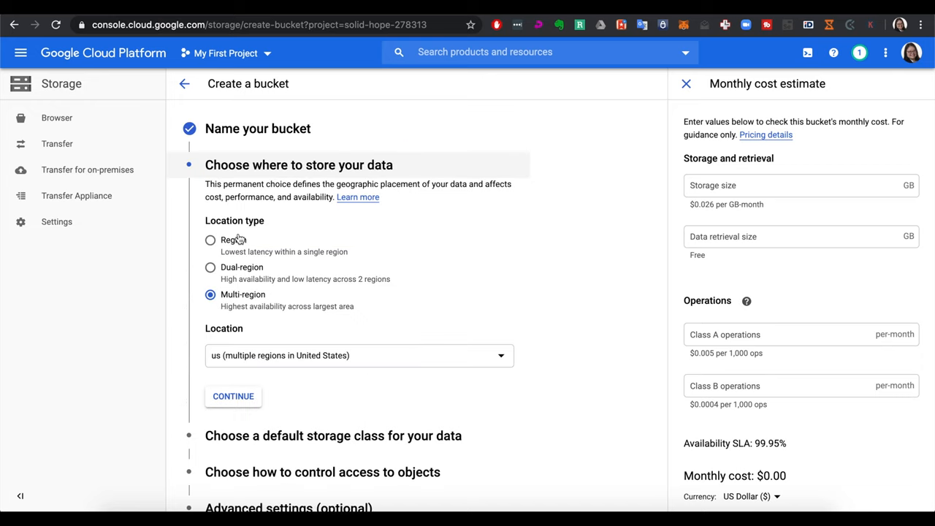
scroll("down", 3)
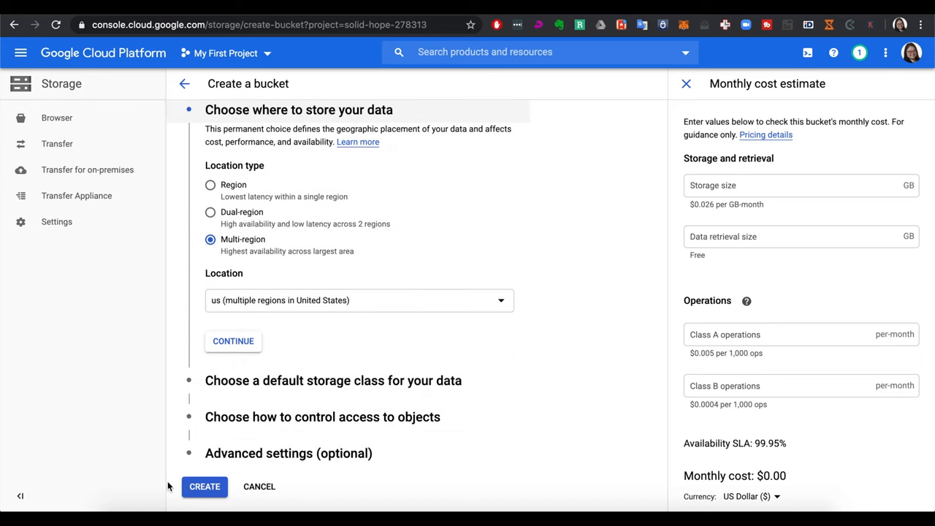
left_click(204, 487)
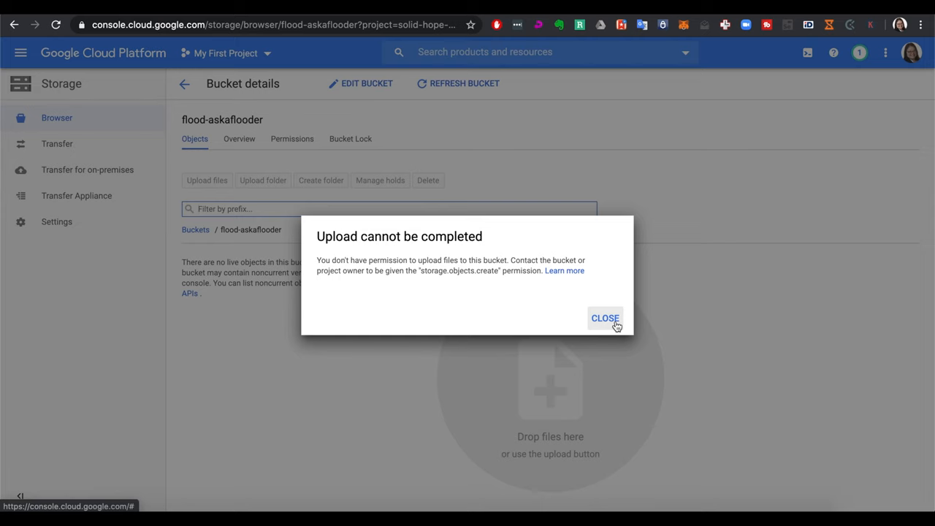
Dismiss the permission error and upload flatcar_production_gce.tar.gz into the bucket by drag-and-drop.
left_click(605, 318)
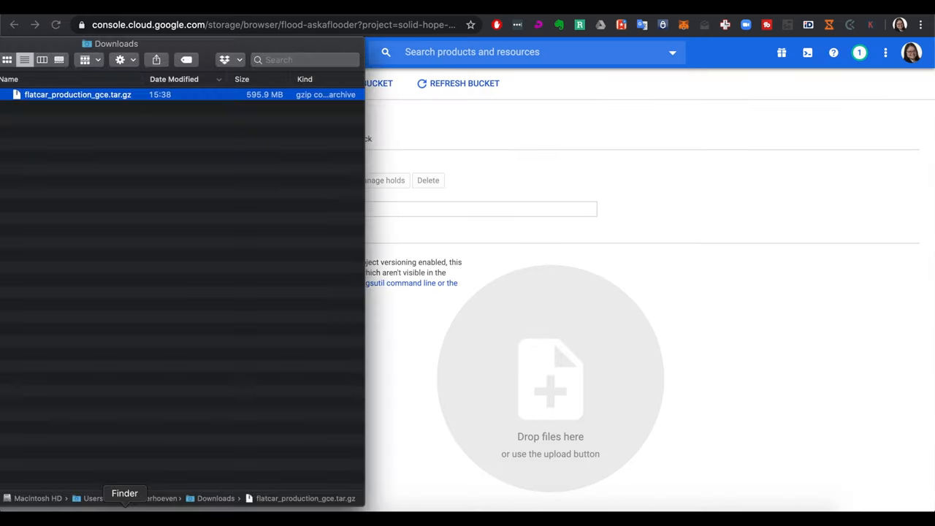
left_click_drag(76, 94, 554, 307)
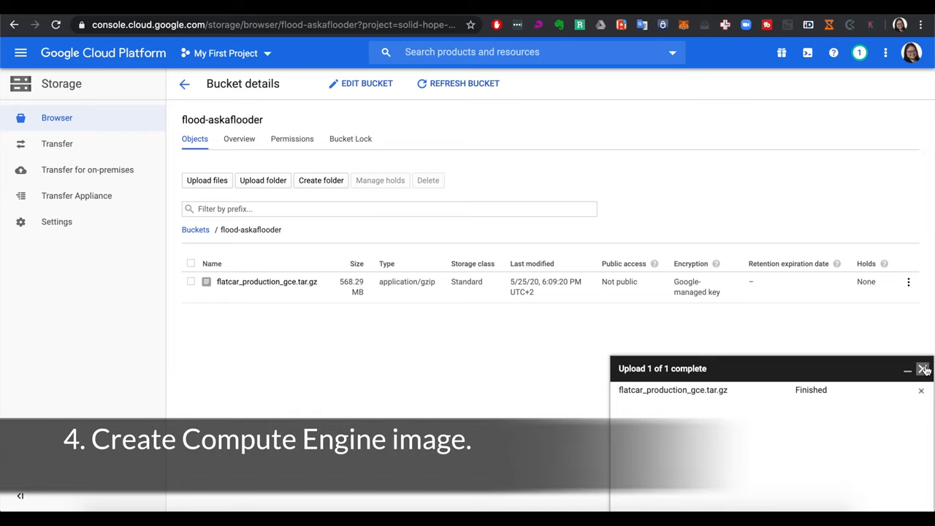
left_click(923, 368)
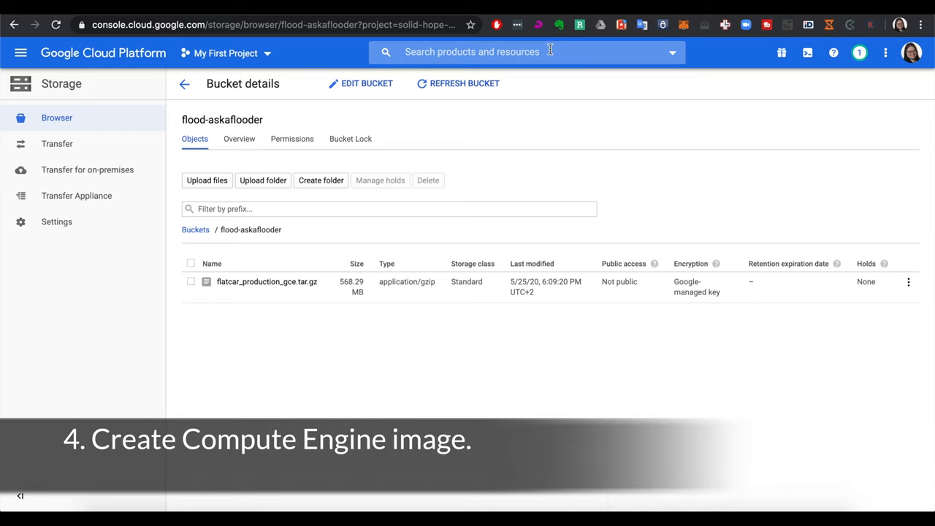
Start a new Compute Engine image named flatcar-stable from the Images page.
type("image")
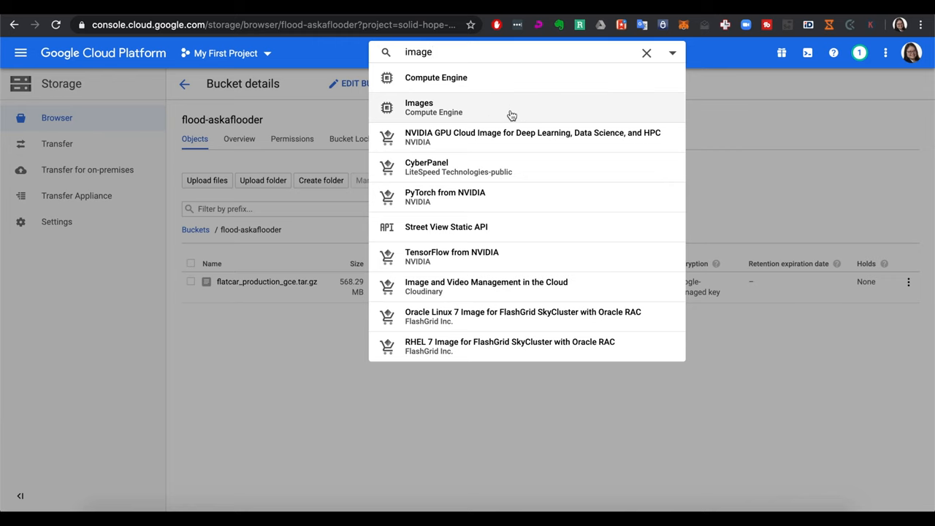
left_click(418, 109)
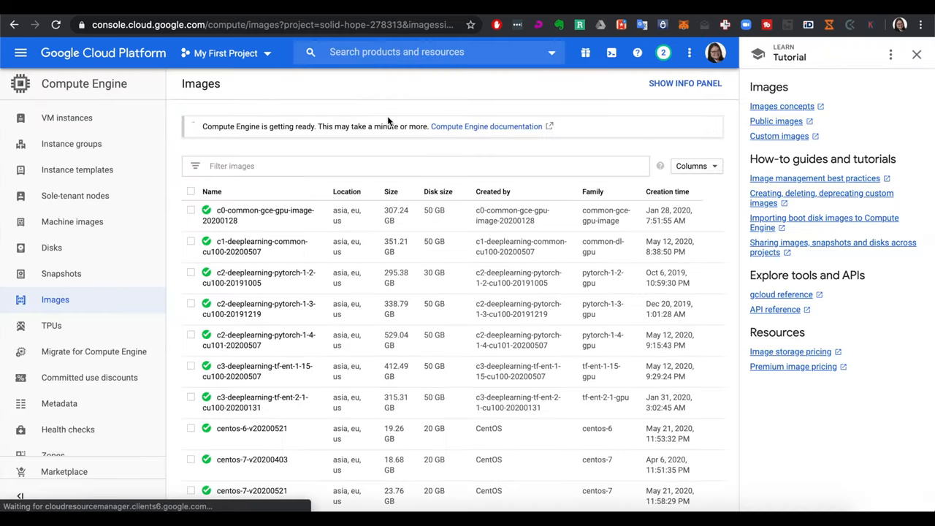
left_click(303, 83)
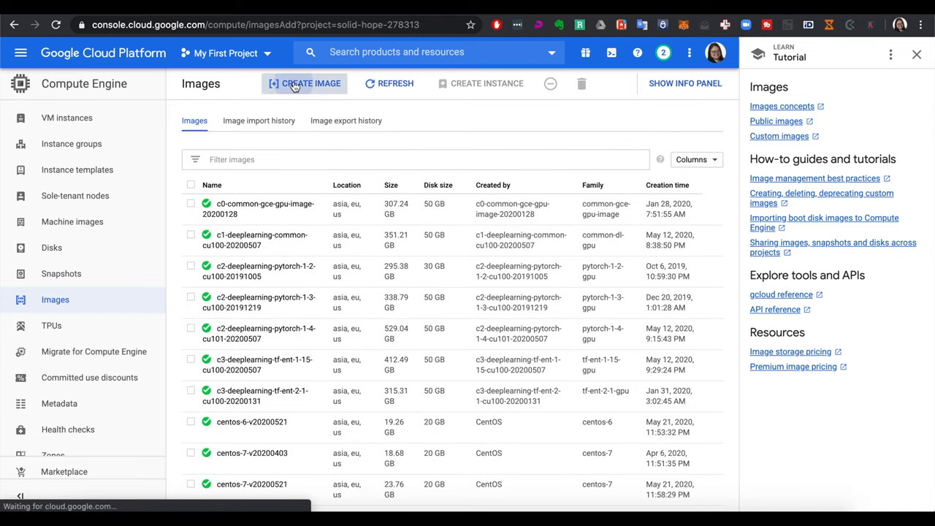
left_click(304, 83)
type("flatcar")
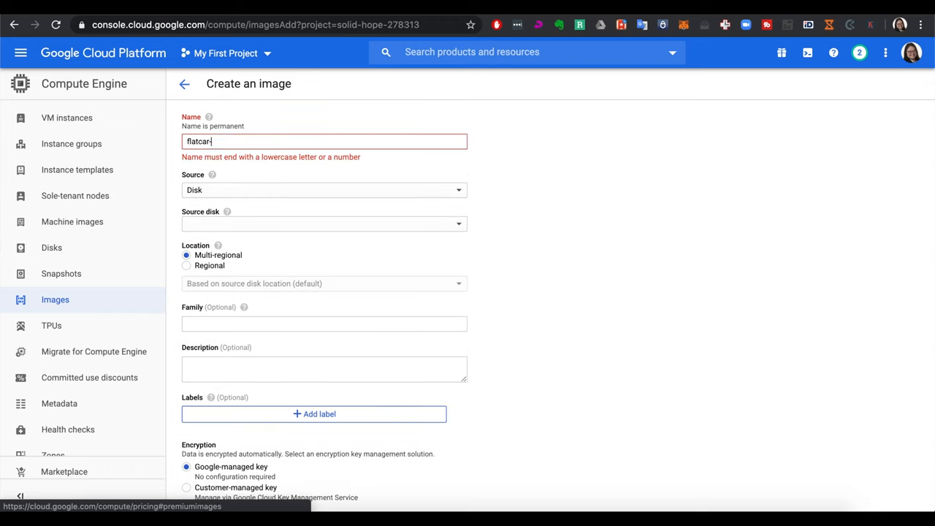
type("-stable")
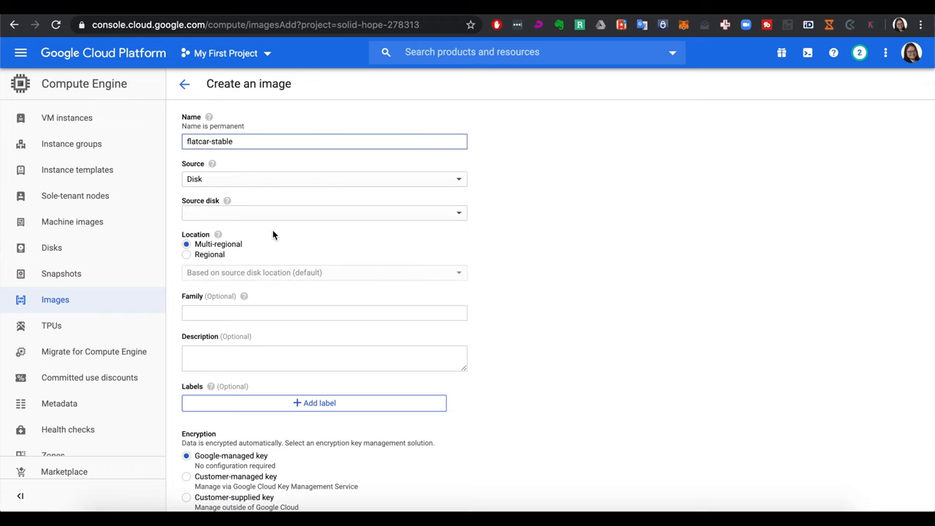
Set the image source to the Cloud Storage Flatcar archive in the flood-askaflooder bucket.
left_click(324, 178)
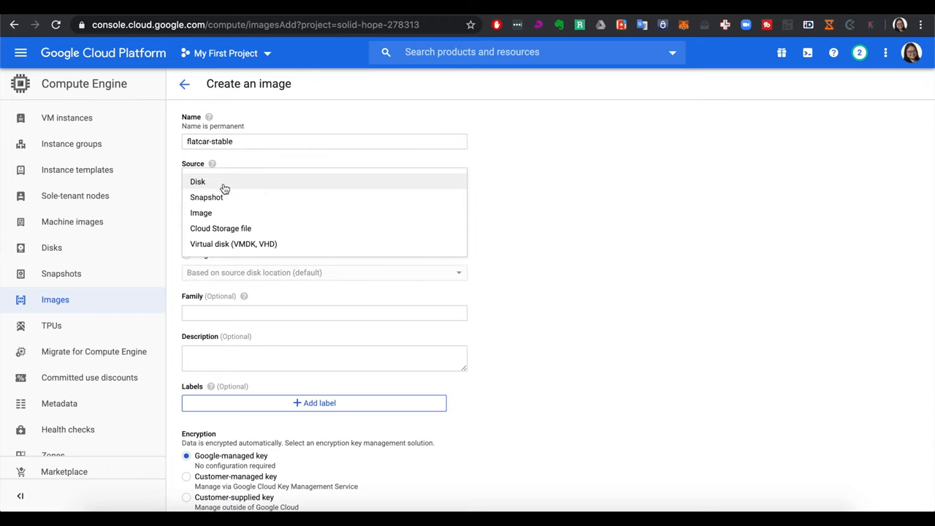
left_click(219, 228)
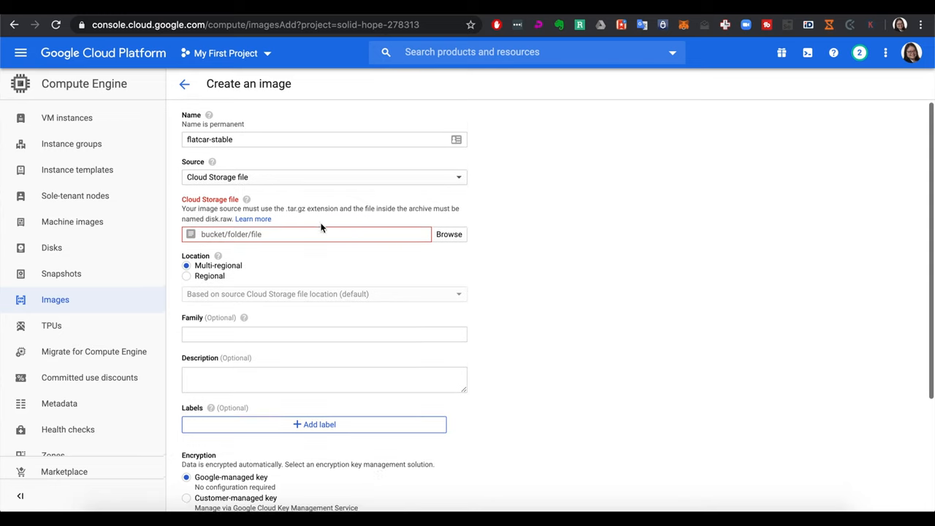
left_click(448, 233)
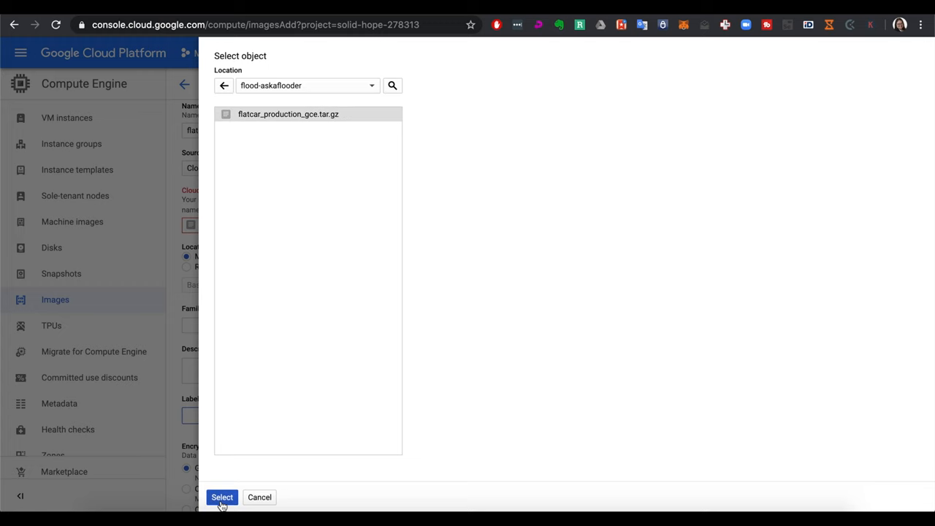
left_click(222, 496)
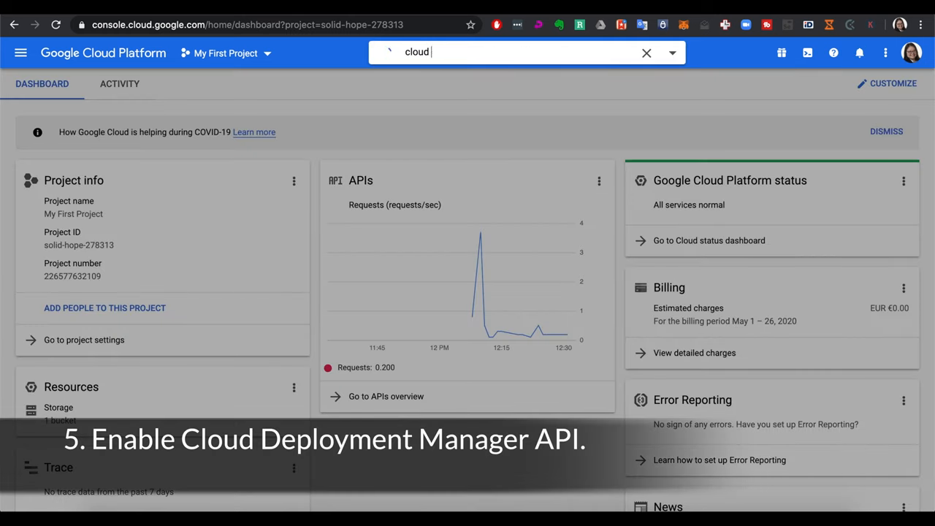
Search for and open Cloud Deployment Manager.
type("deployment manager")
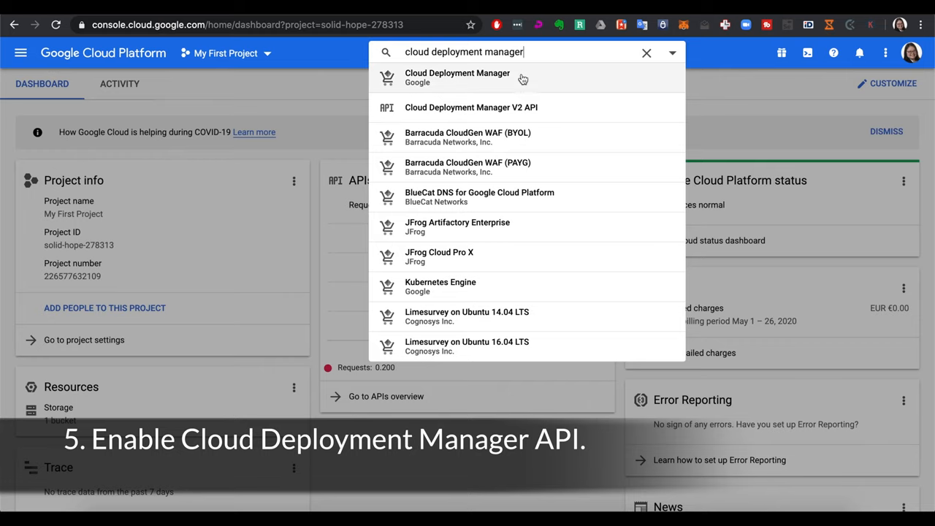
left_click(458, 78)
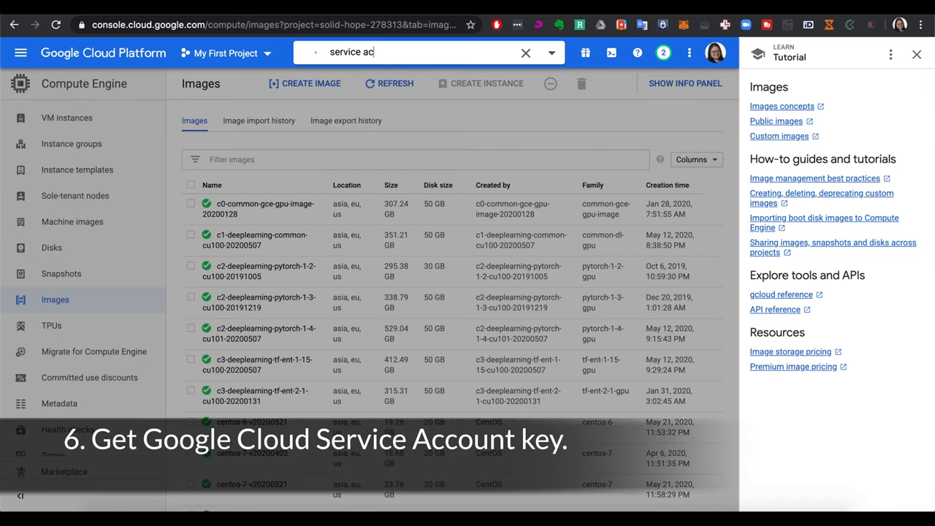
Search 'service account' and open the Service Accounts page for My First Project.
type("count")
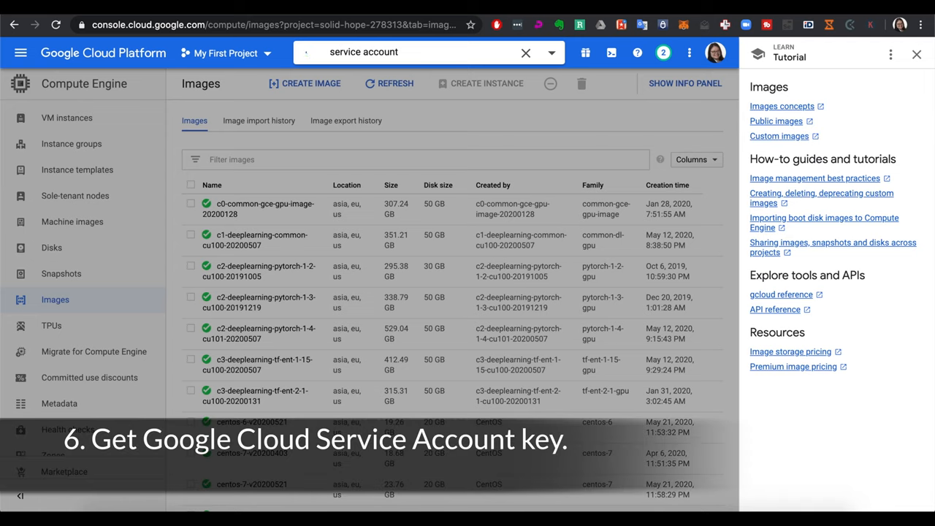
left_click(409, 52)
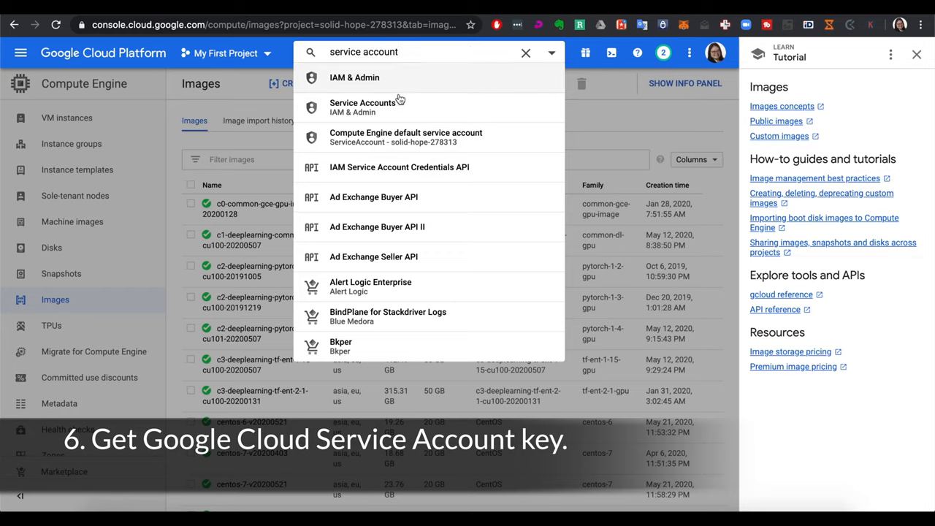
left_click(362, 109)
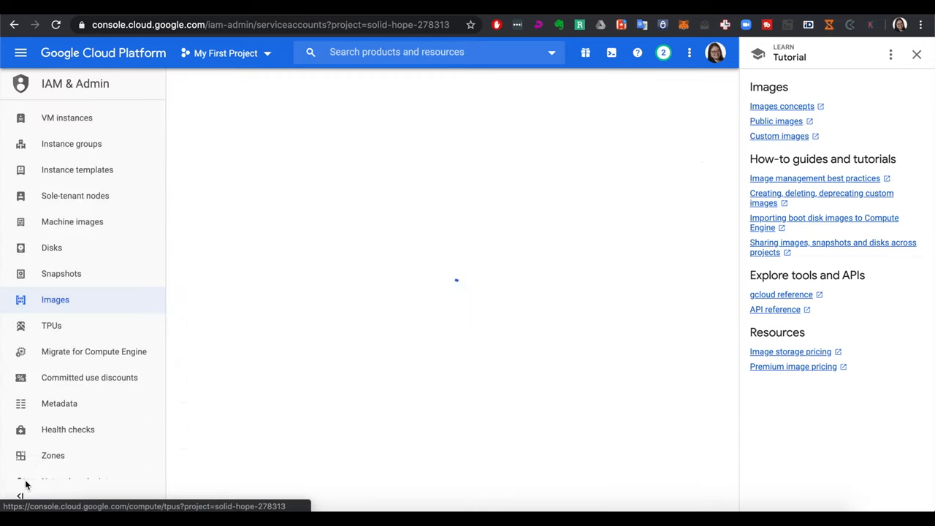
left_click(73, 247)
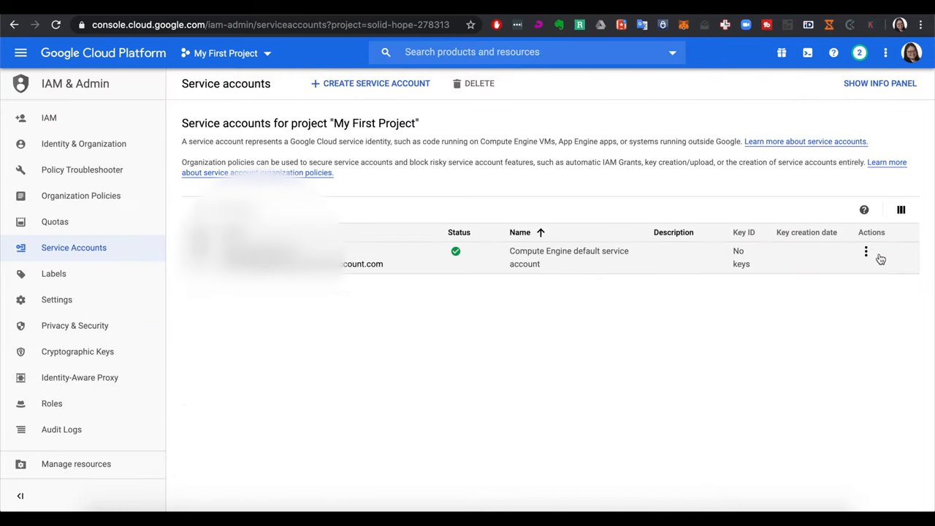
mouse_move(875, 275)
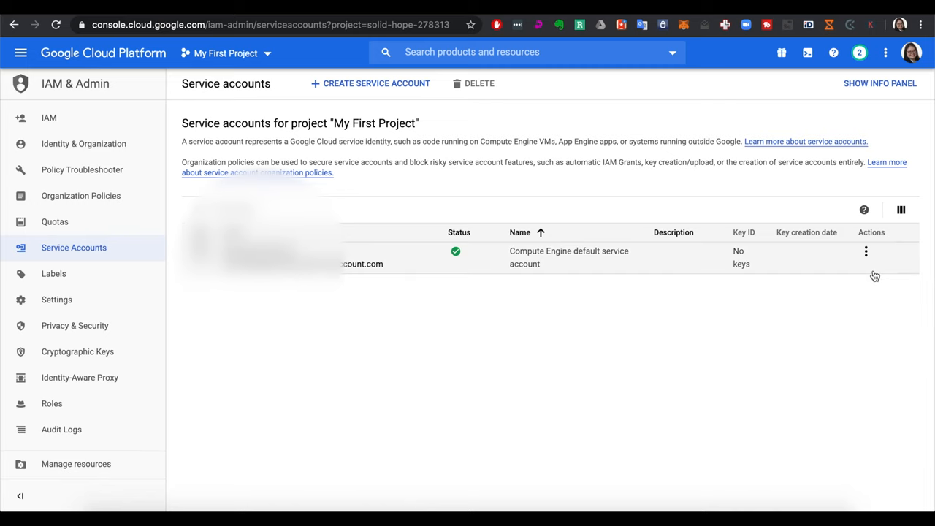
Generate a JSON private key for the Compute Engine default service account and save it locally.
left_click(568, 257)
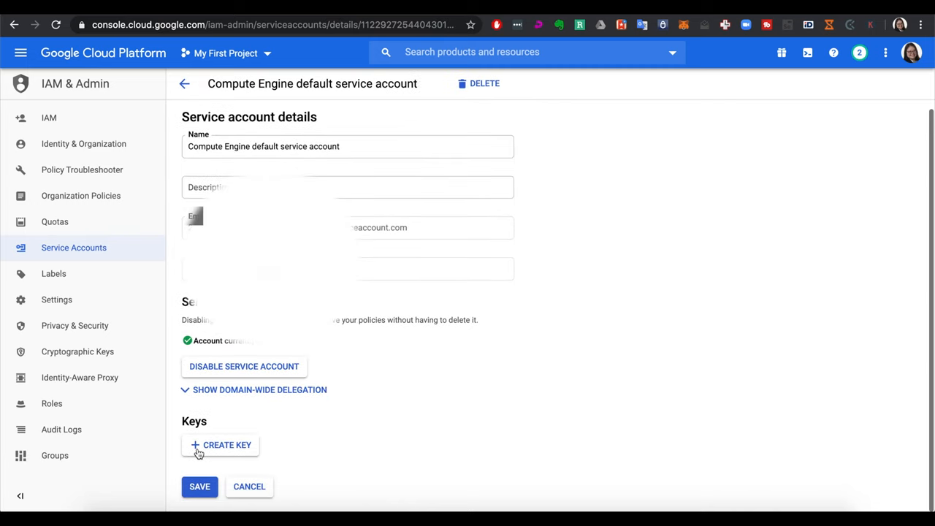
left_click(220, 445)
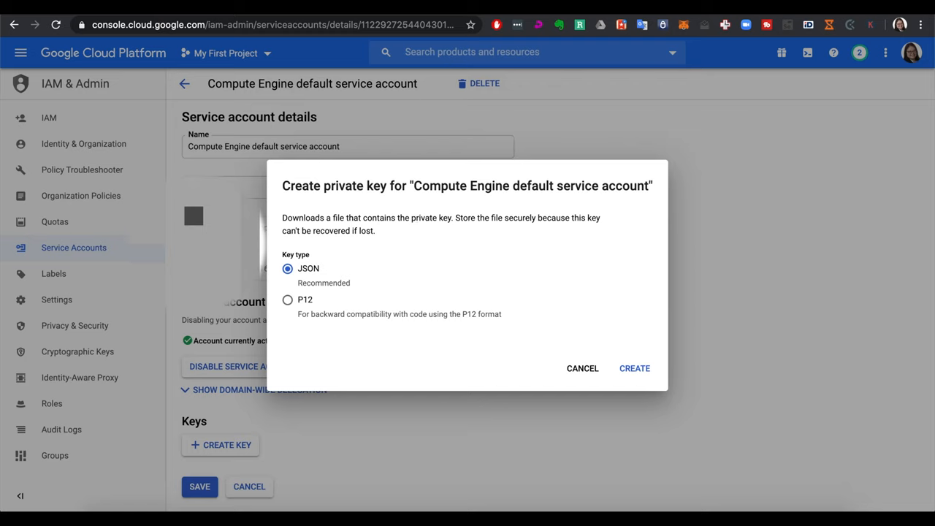
left_click(634, 368)
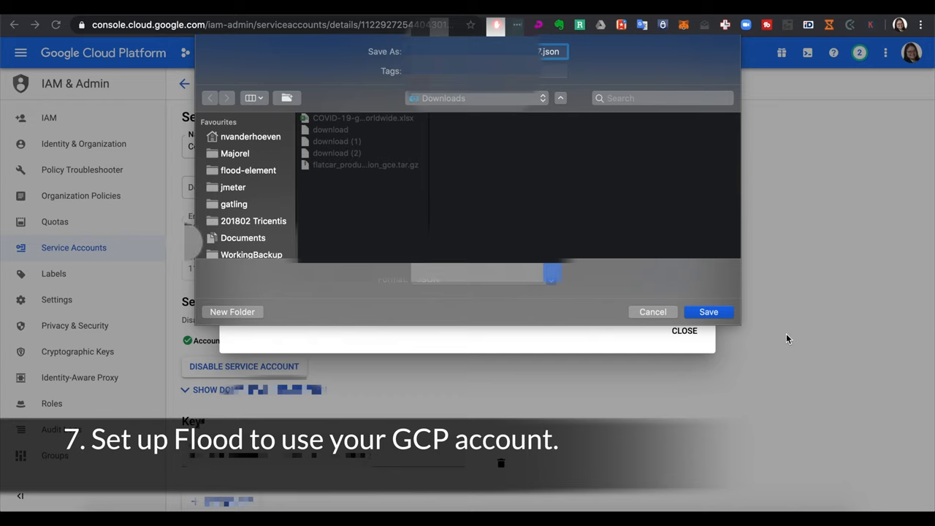
left_click(707, 313)
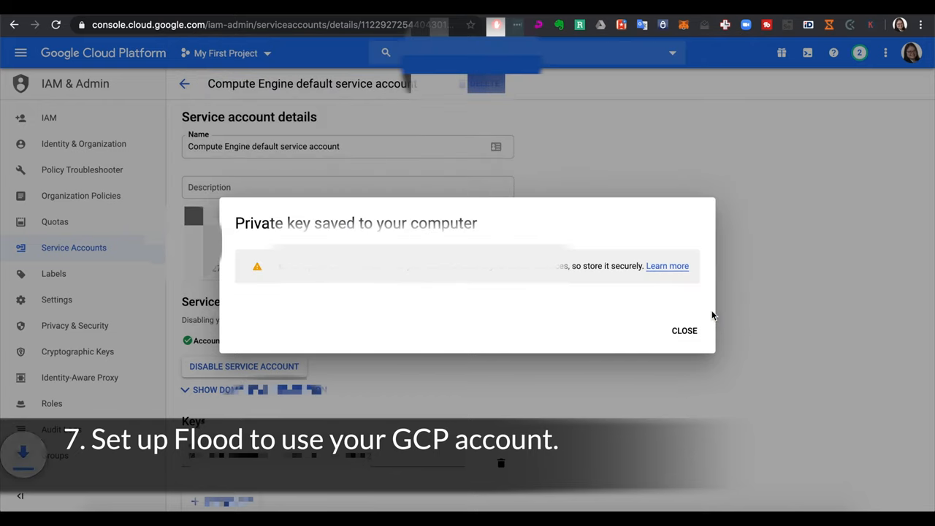
left_click(683, 331)
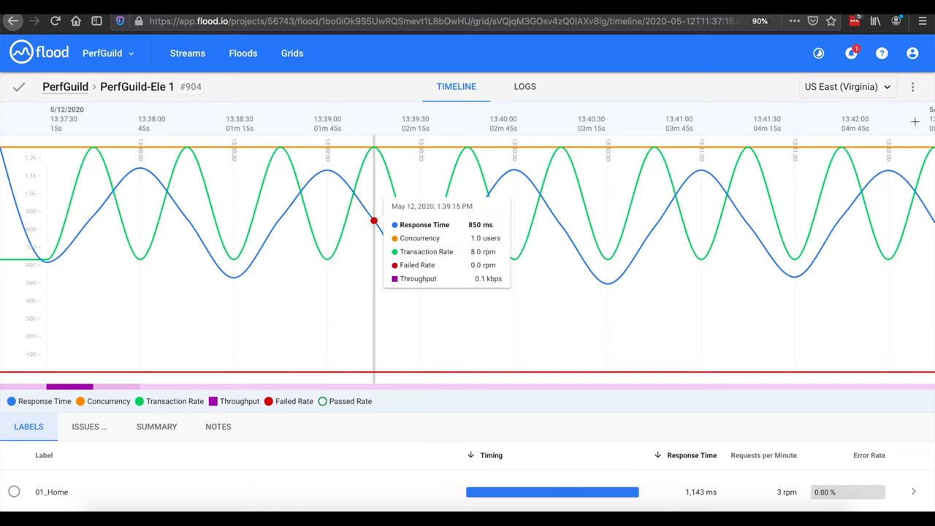
mouse_move(912, 52)
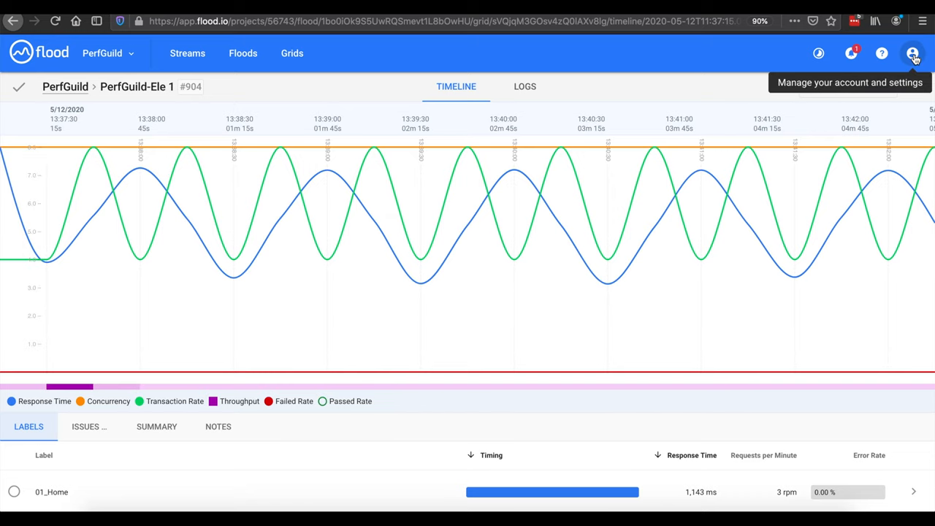
Go to the Flood account's Integrations page via the account menu.
left_click(911, 53)
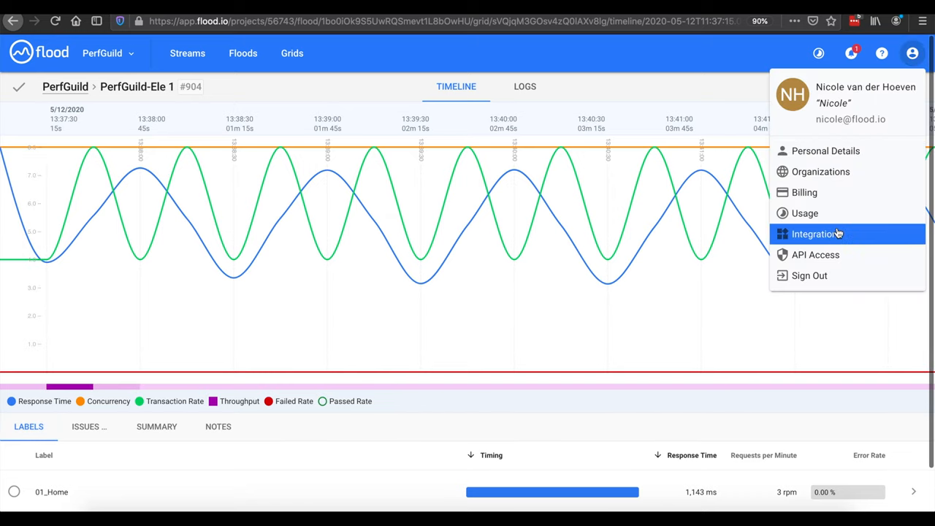
left_click(815, 233)
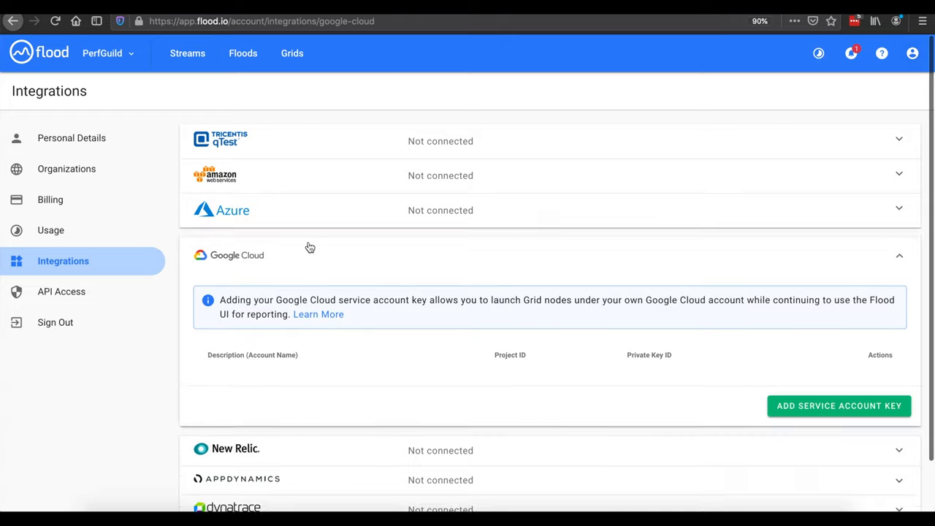
Add a Google Cloud service account key named 'Google Cloud - Personal' and save it.
left_click(839, 406)
type("Google")
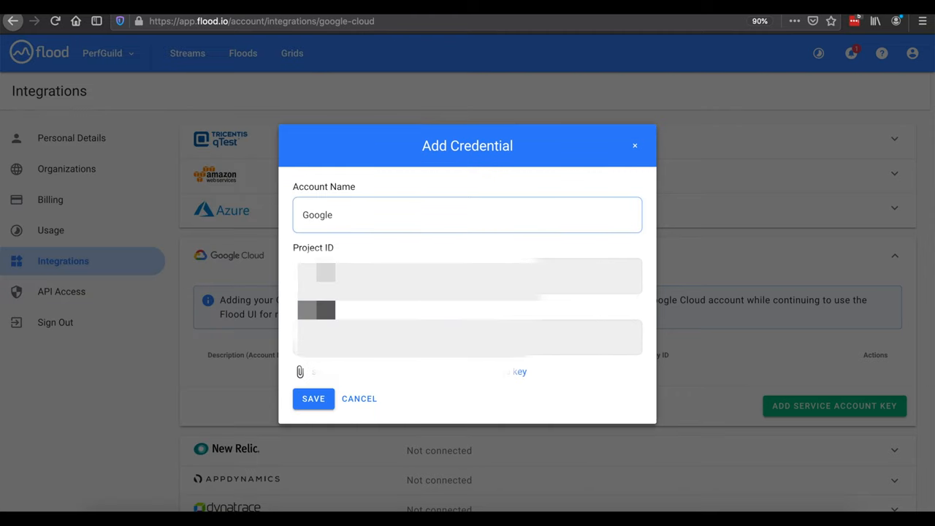
type("Cloud")
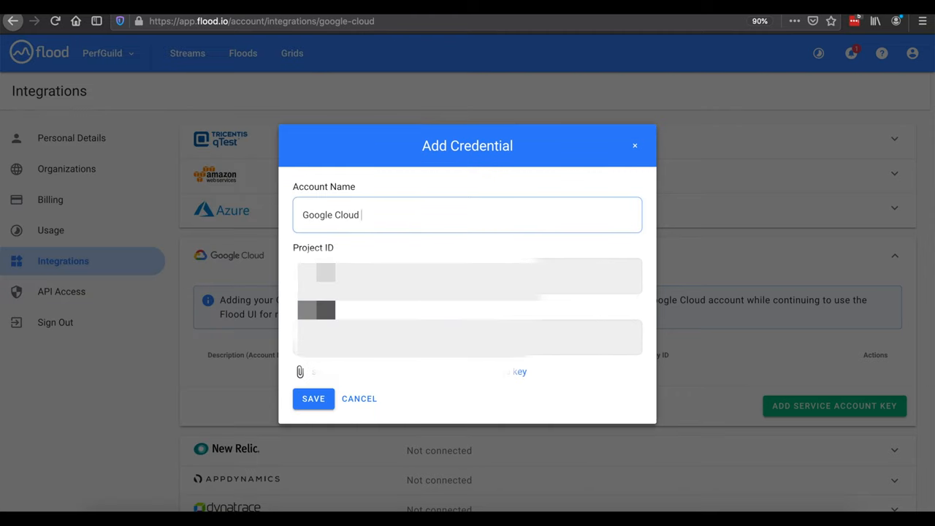
type("- Personal")
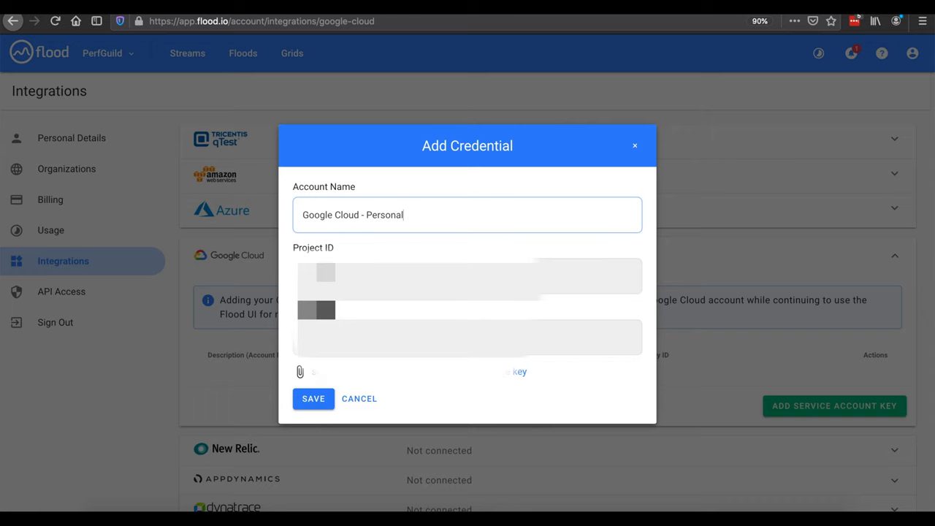
left_click(312, 398)
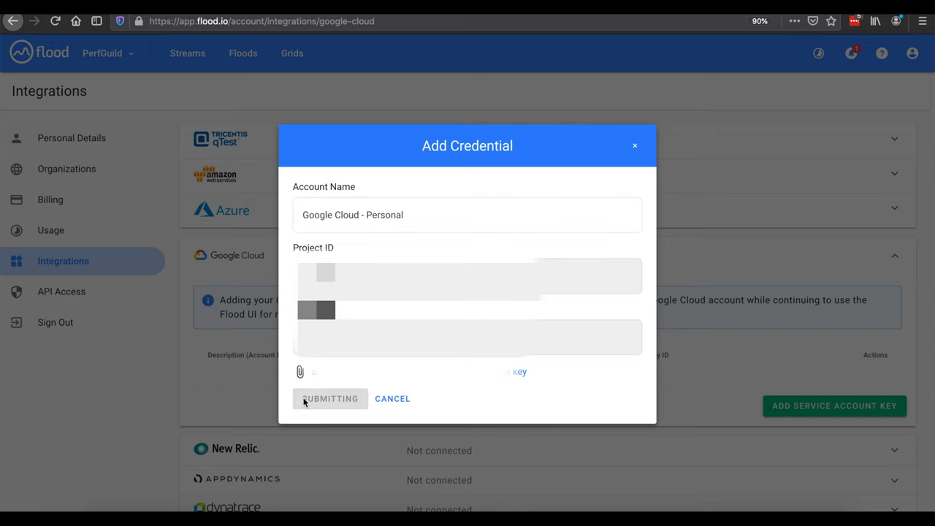
left_click(330, 398)
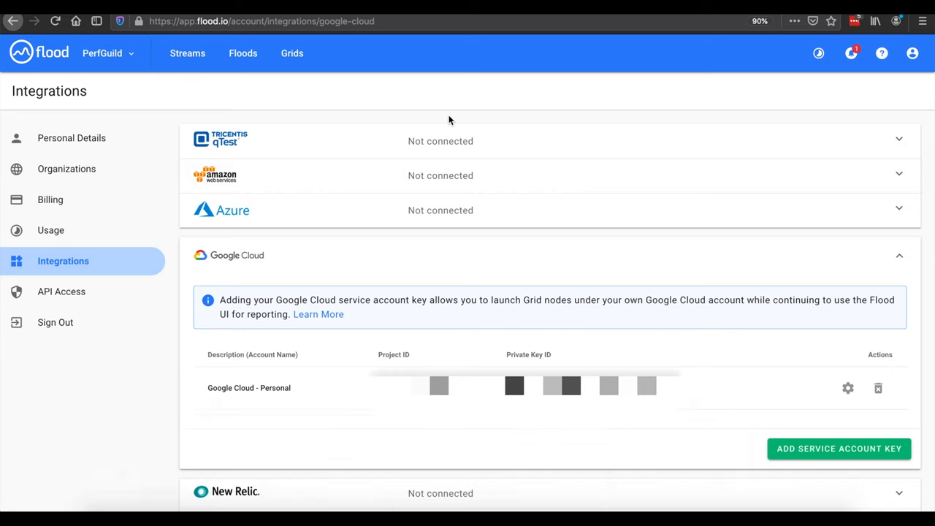
Start a new hosted grid on the Google Cloud - Personal account in Europe West 3 (Frankfurt).
left_click(293, 53)
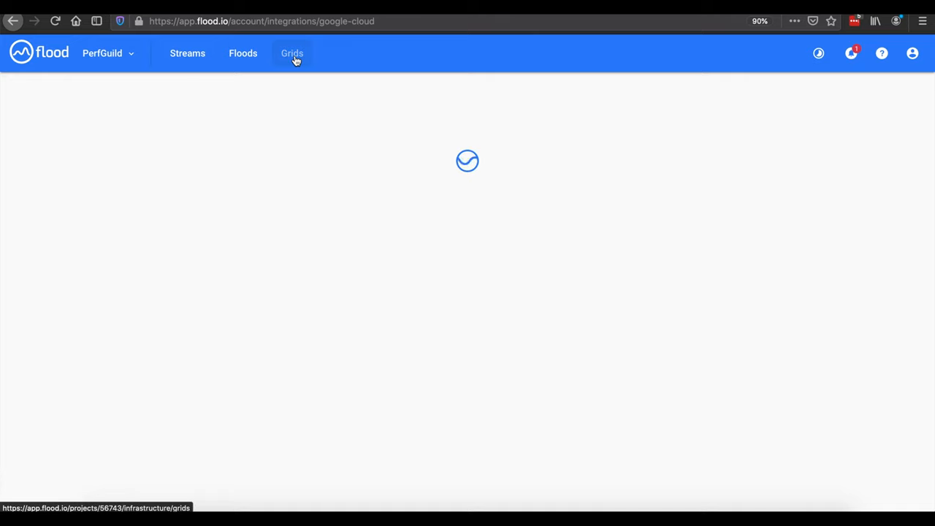
left_click(292, 53)
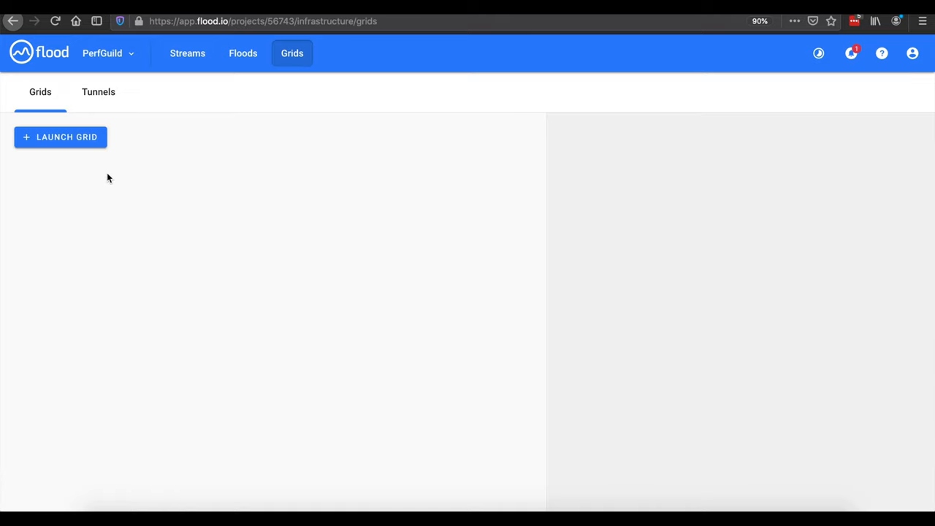
left_click(59, 138)
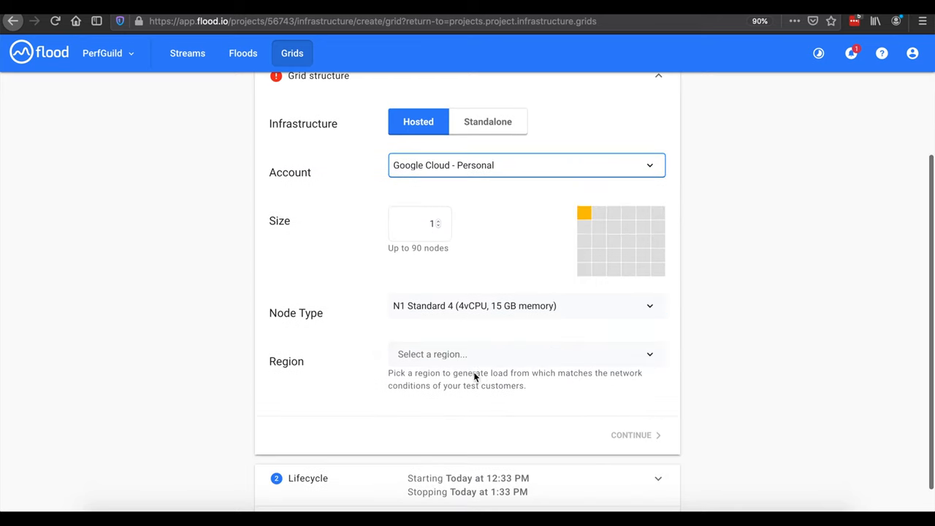
left_click(526, 355)
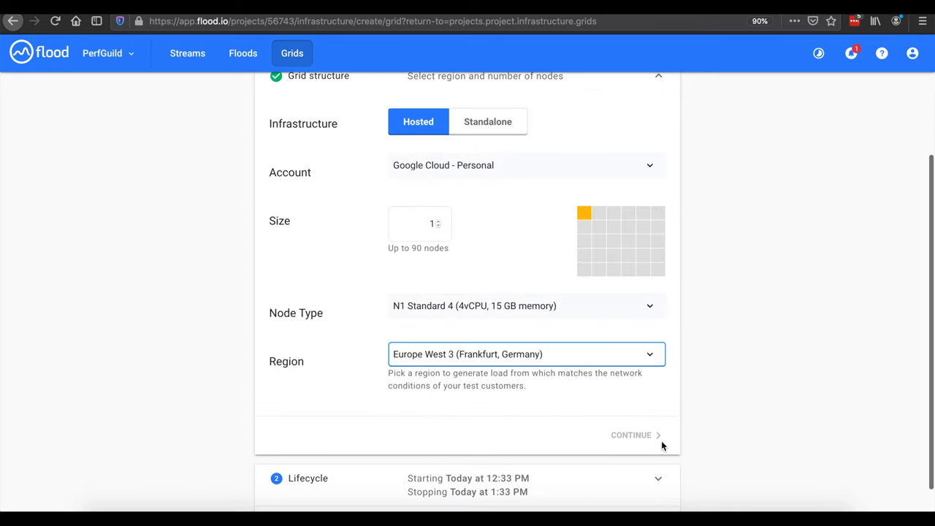
Accept the start-now lifecycle, launch the one-node grid and view its details.
left_click(631, 436)
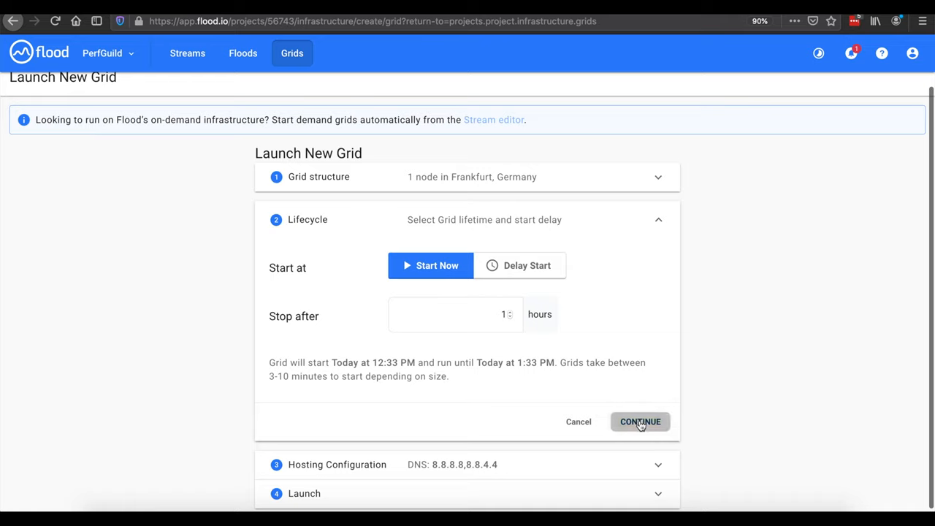
left_click(640, 420)
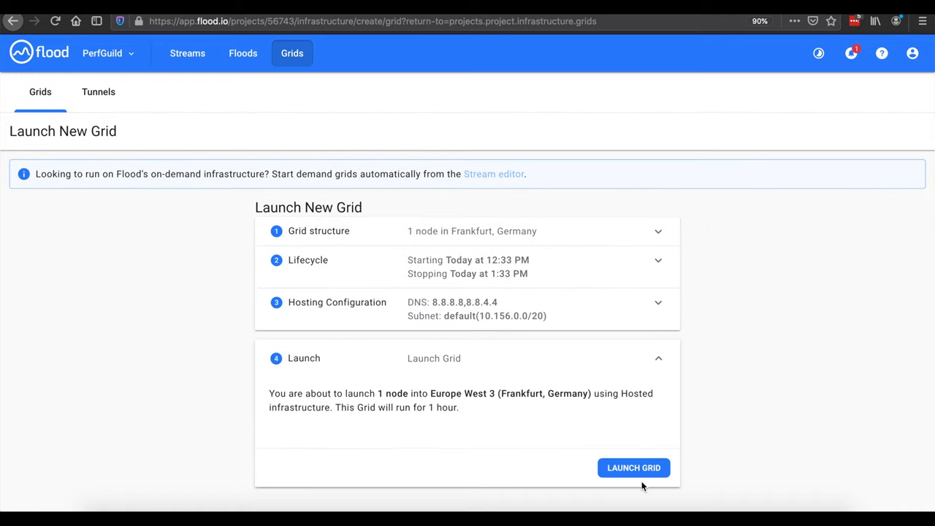
left_click(633, 468)
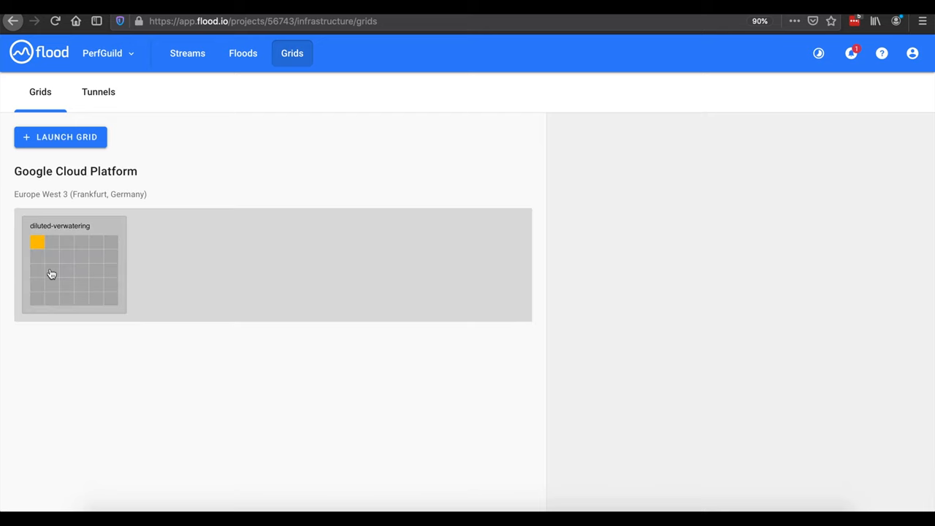
left_click(73, 266)
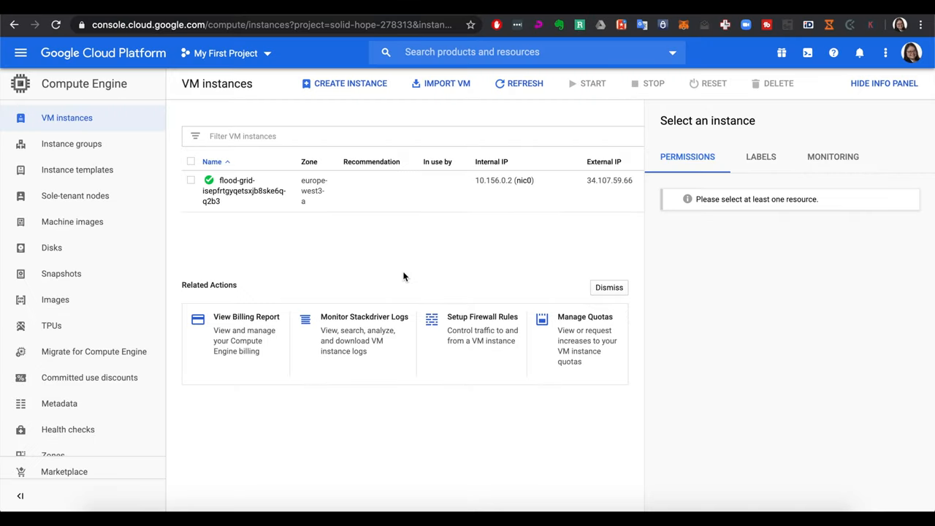
mouse_move(263, 208)
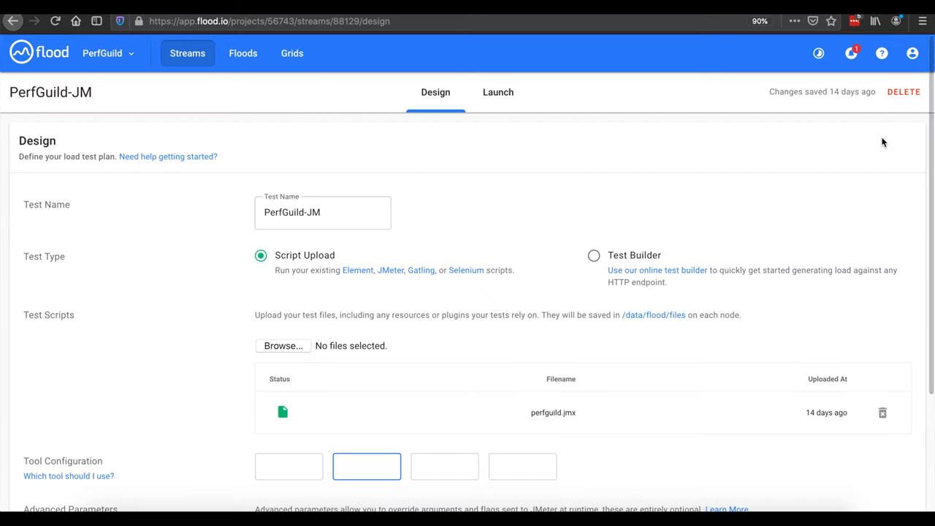
Launch the PerfGuild-JM test on the hosted diluted-verwatering grid.
scroll("down", 3)
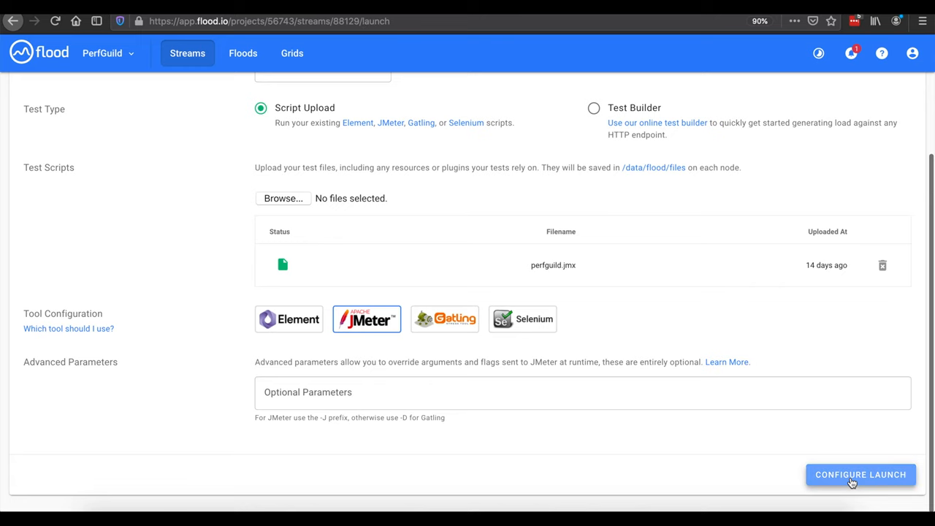
left_click(859, 475)
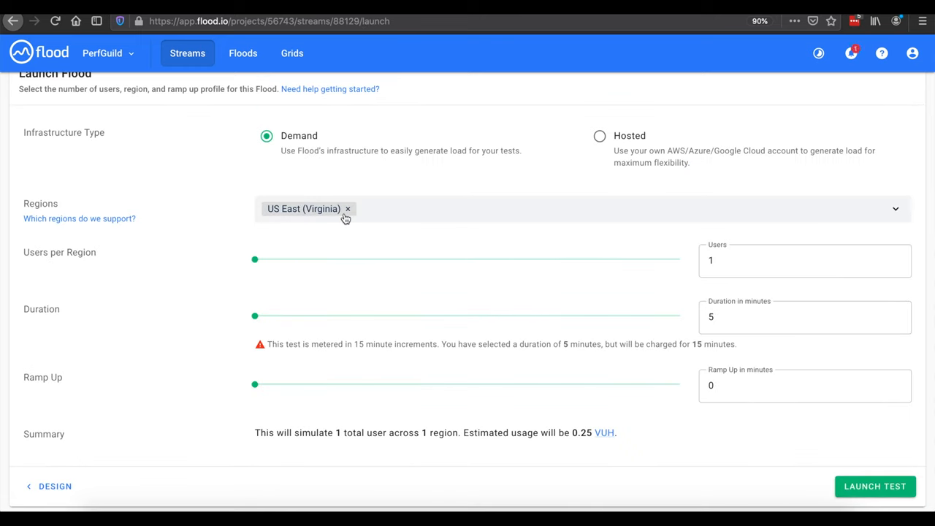
left_click(599, 136)
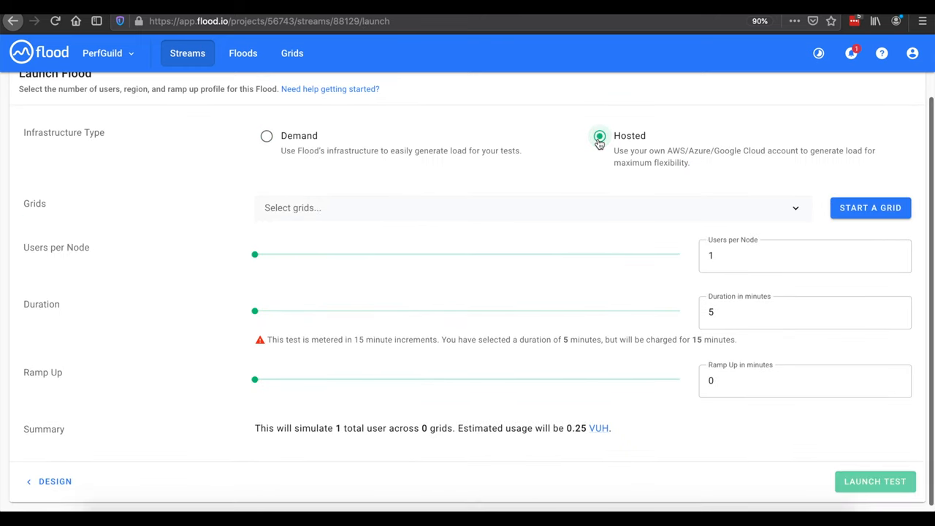
left_click(532, 208)
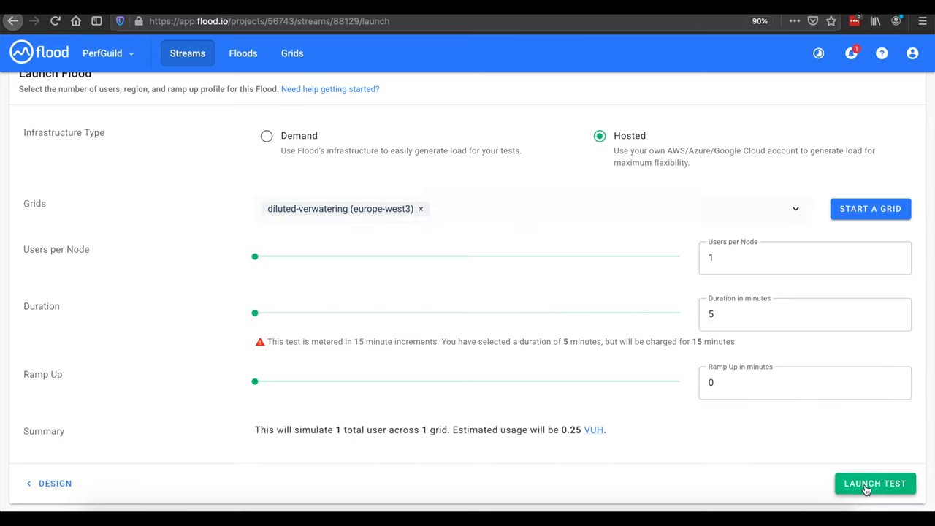
left_click(874, 482)
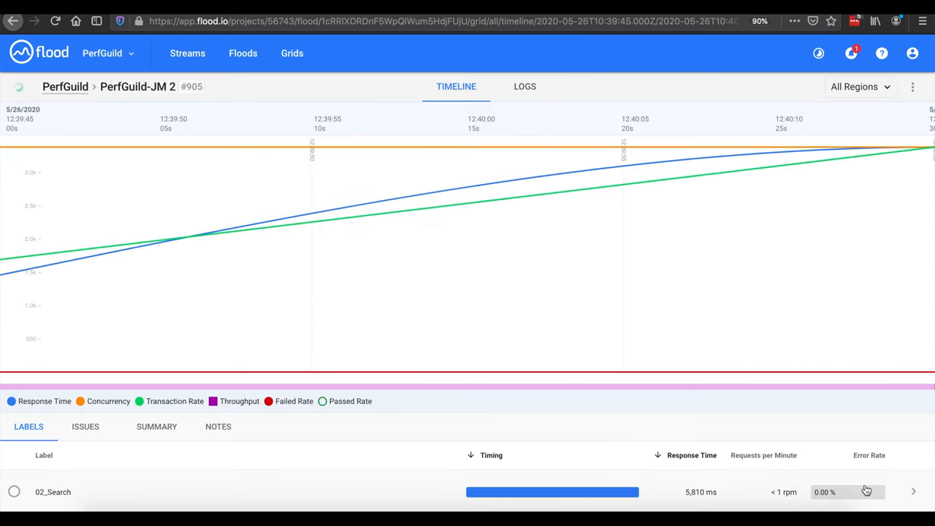